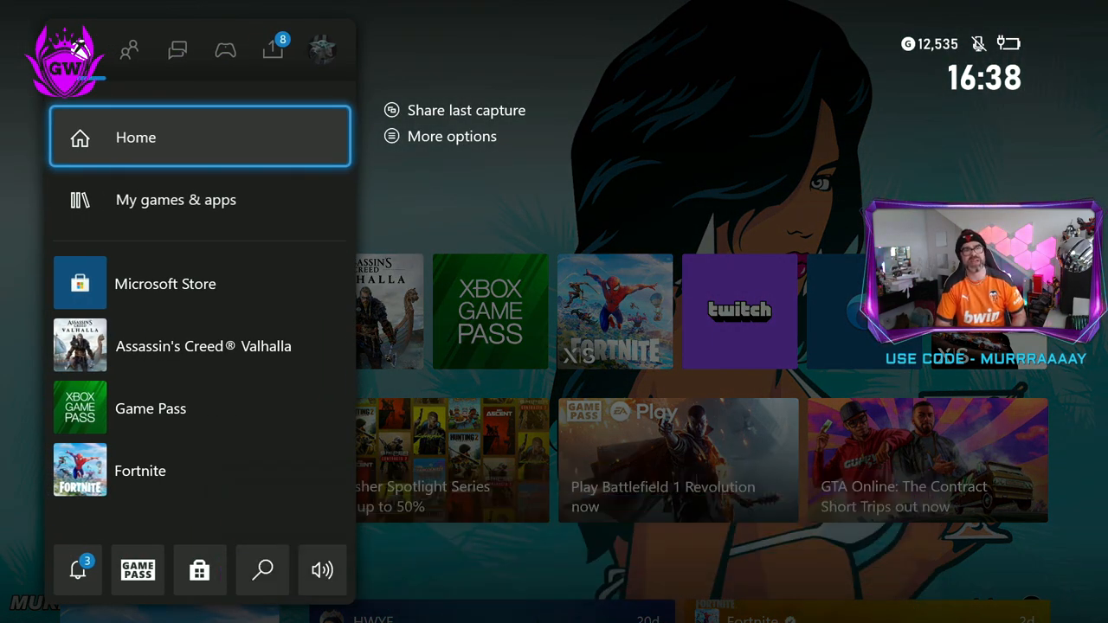
Switch the guide to the Capture & share tab
left_click(273, 49)
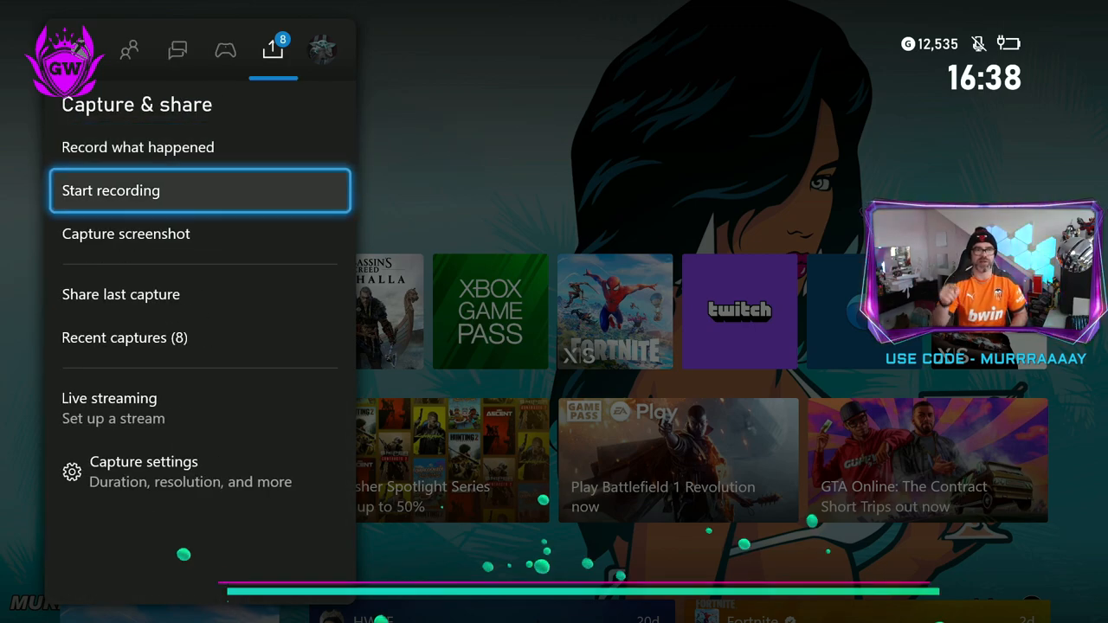
mouse_move(113, 408)
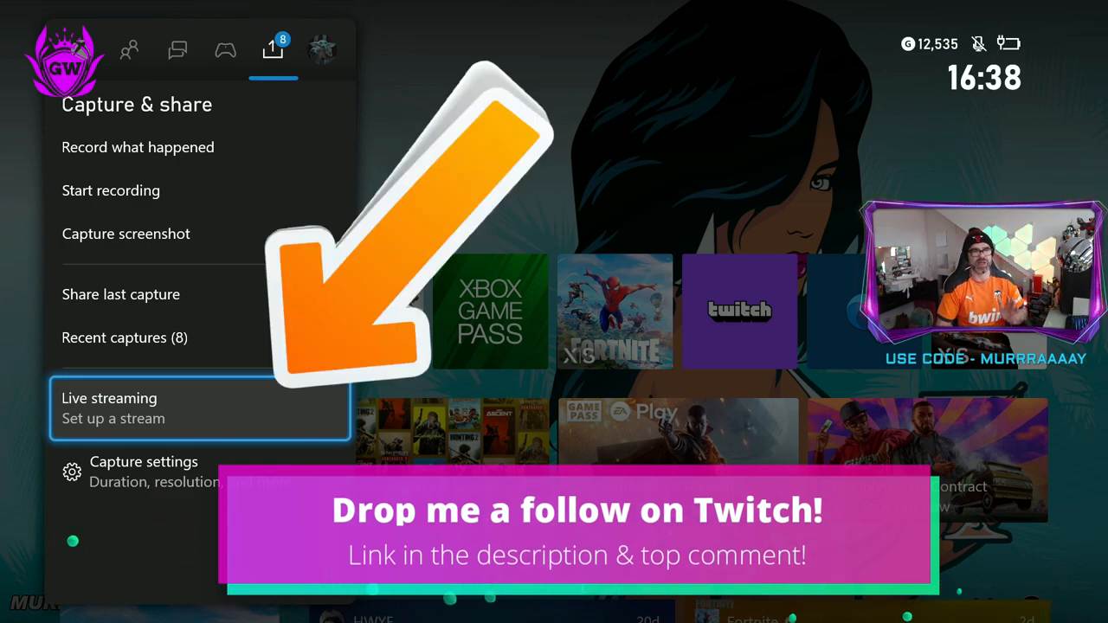
Start live streaming setup to reach the Twitch account activation code screen
left_click(113, 407)
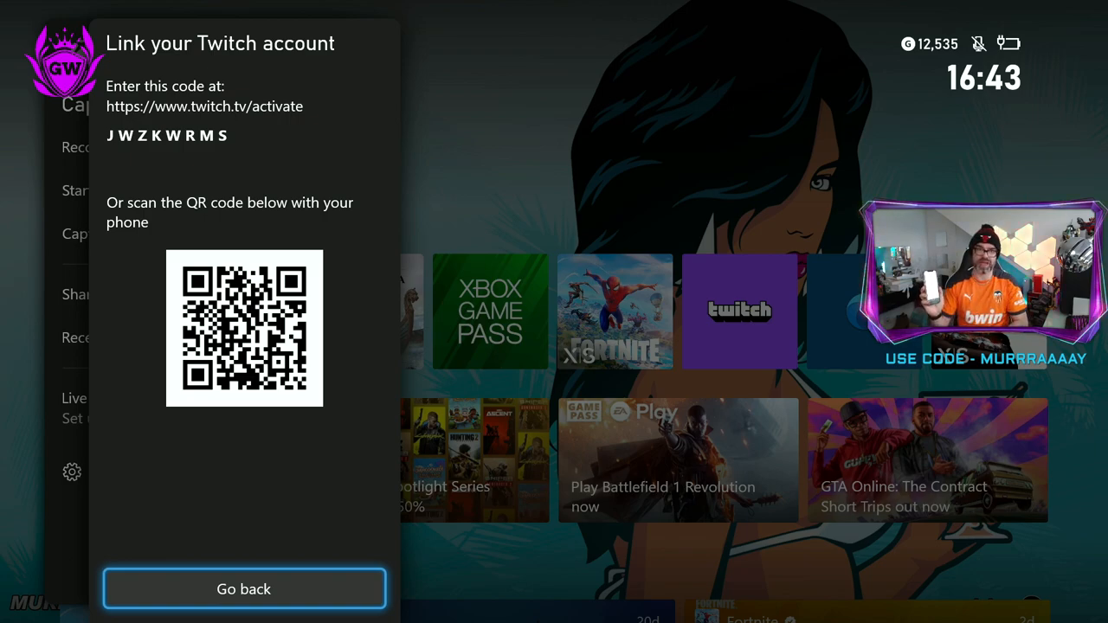
Leave the activation screen, review the camera options, and go live on Twitch
left_click(243, 589)
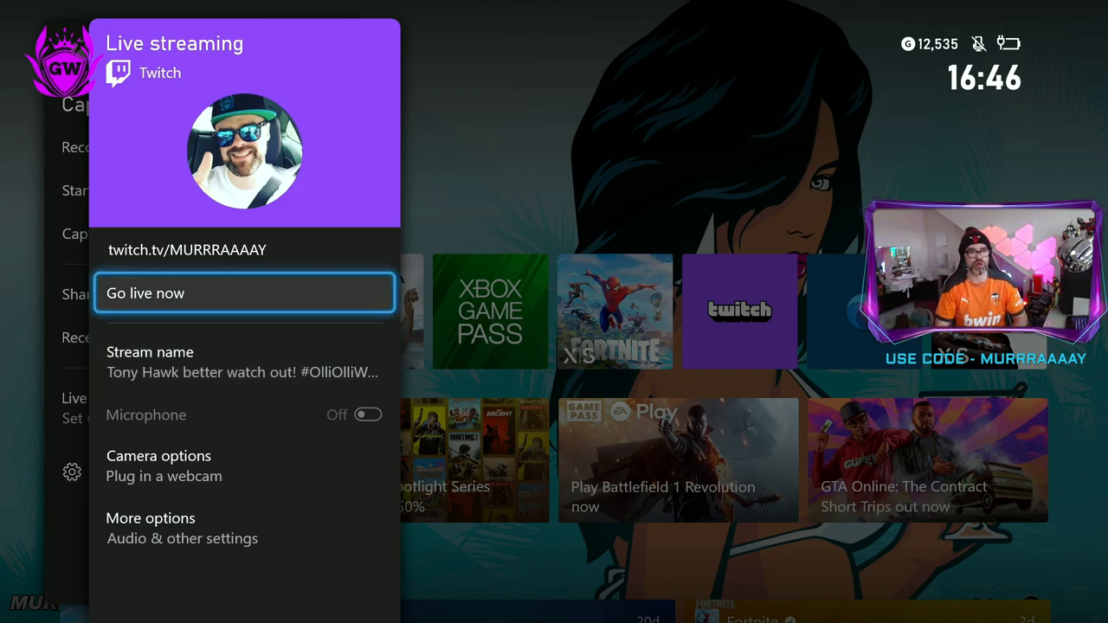
left_click(242, 362)
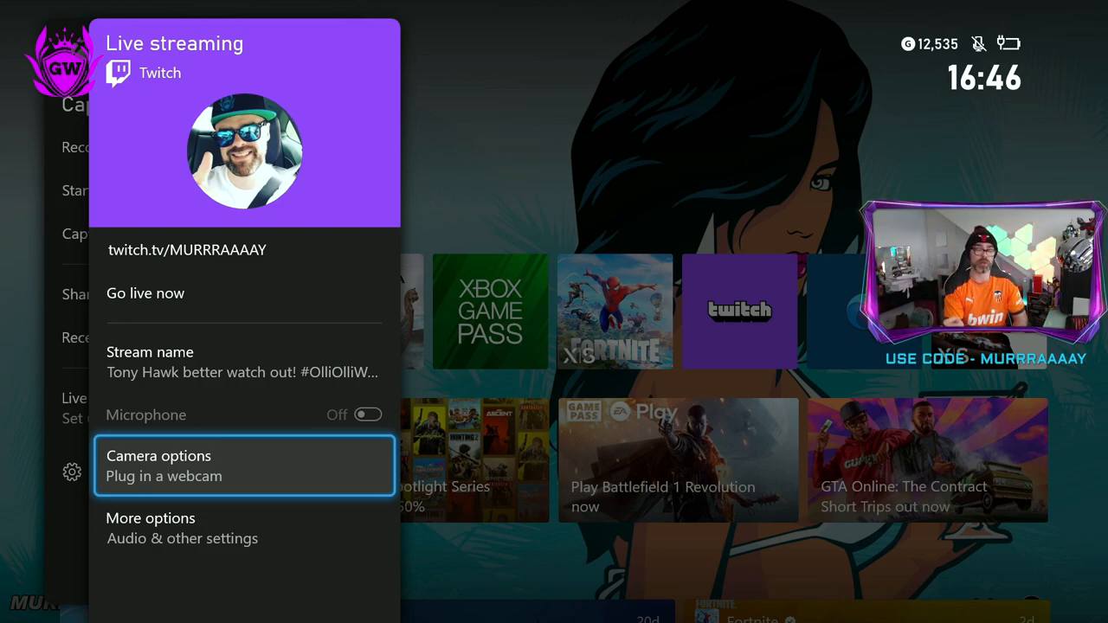
left_click(244, 528)
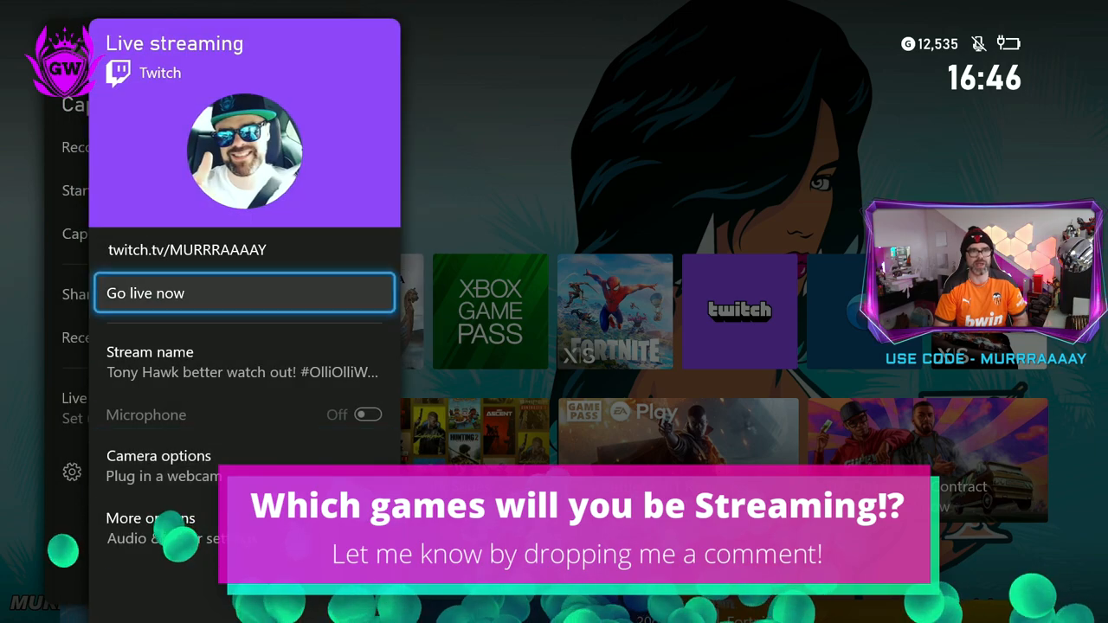
left_click(243, 293)
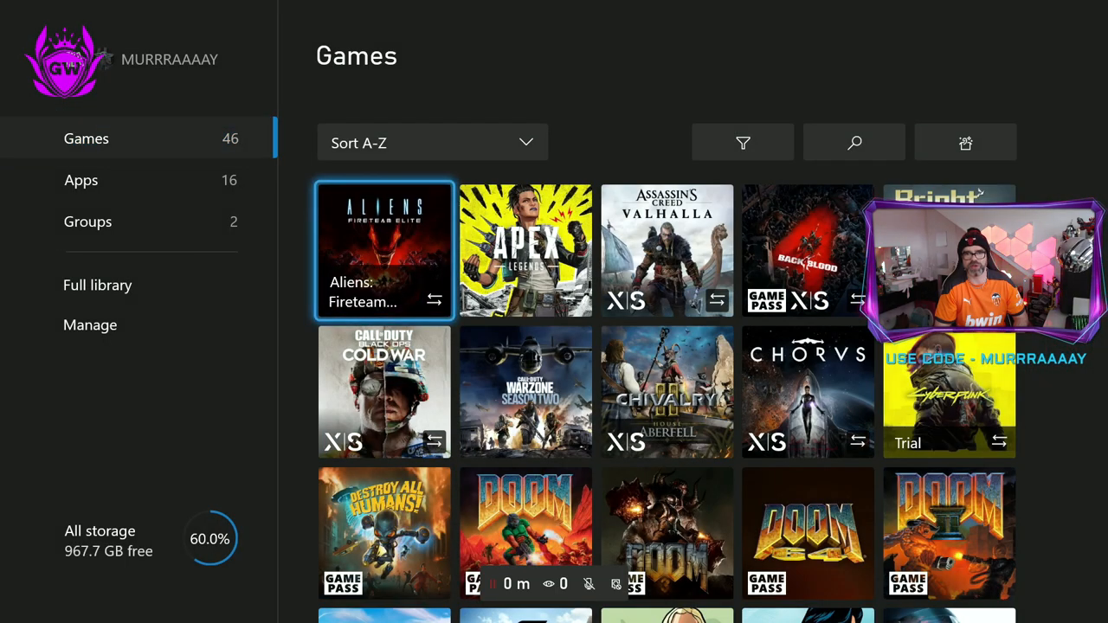
Scroll the Games list and launch OlliOlli World
scroll("down", 3)
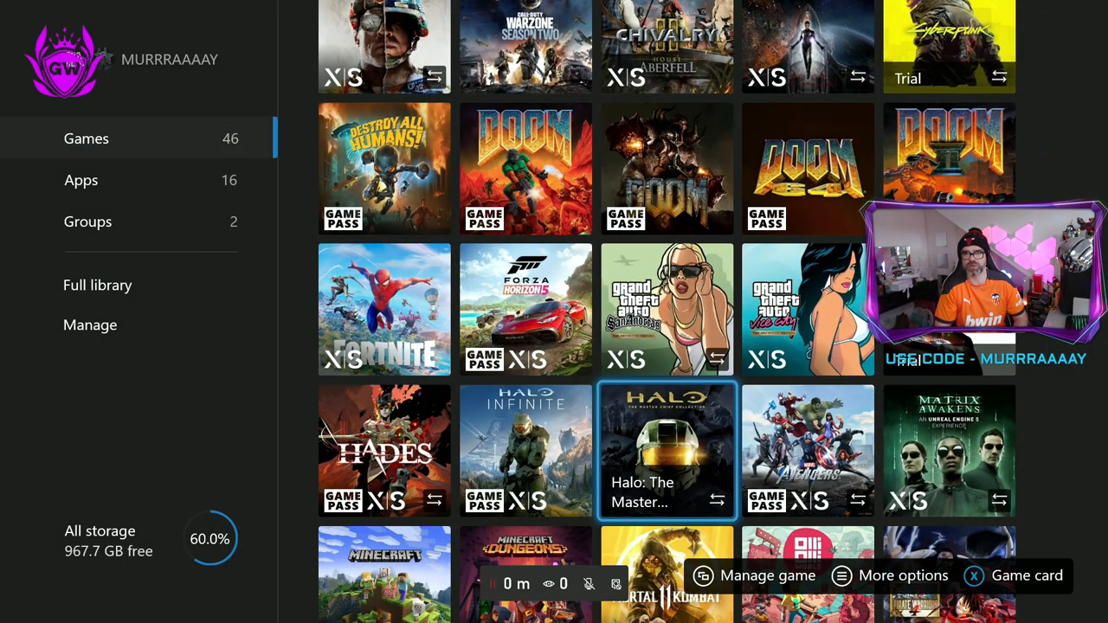
scroll("down", 3)
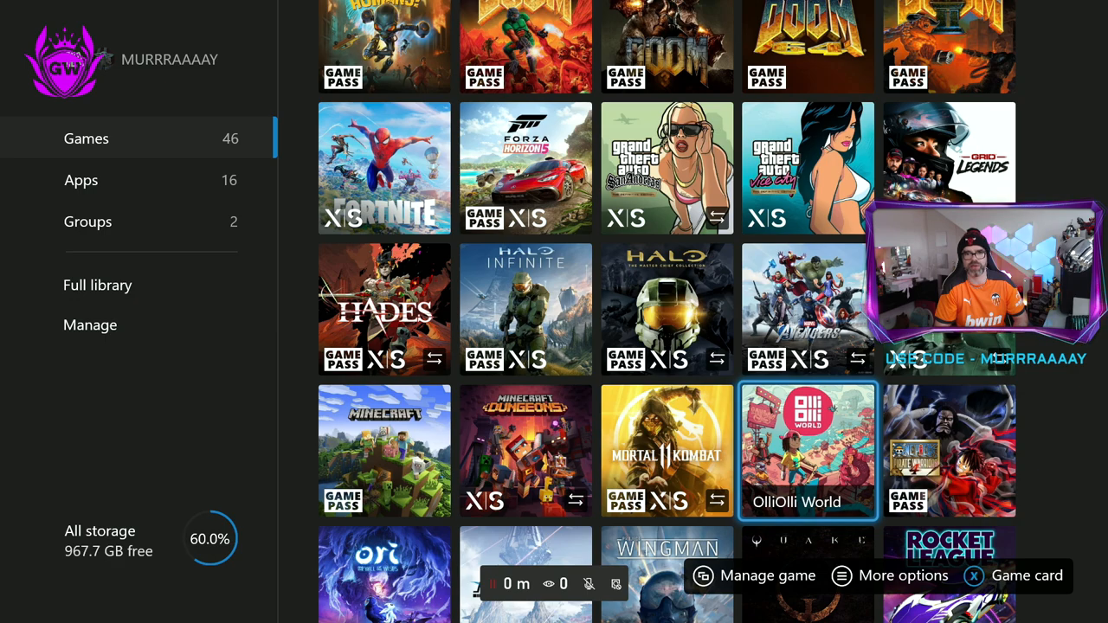
left_click(807, 449)
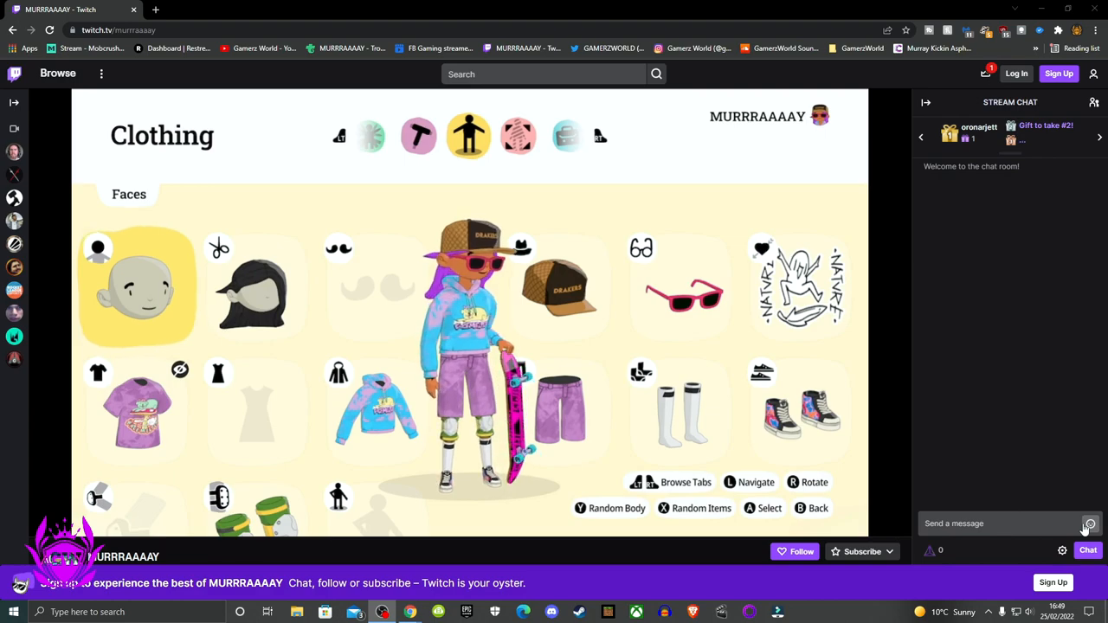
Watch the live OlliOlli World stream on the Twitch channel page in the browser
left_click(806, 482)
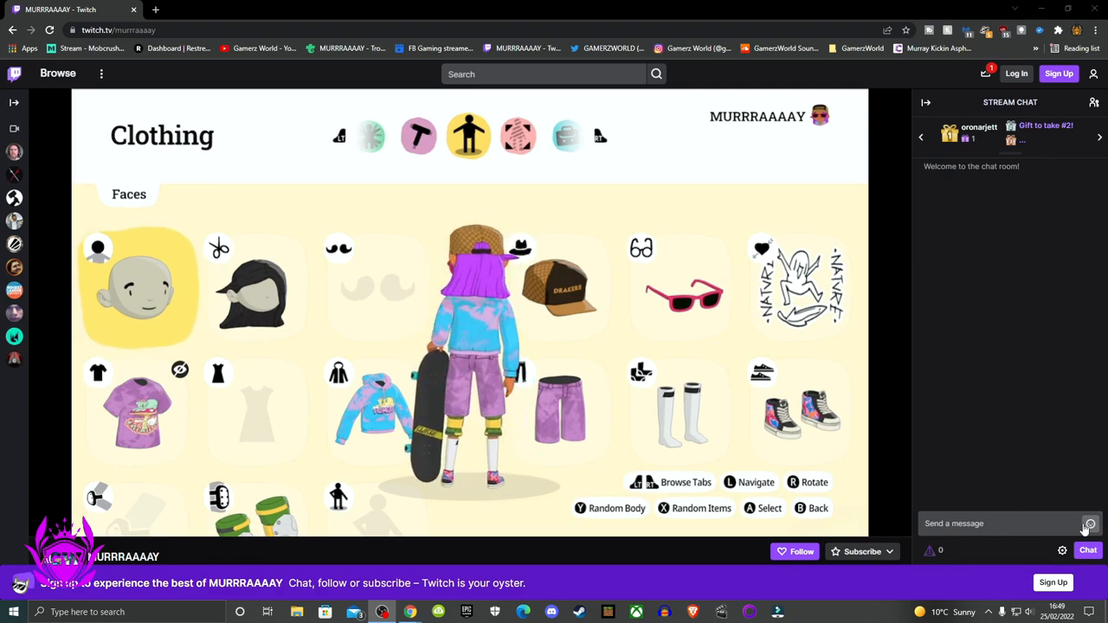